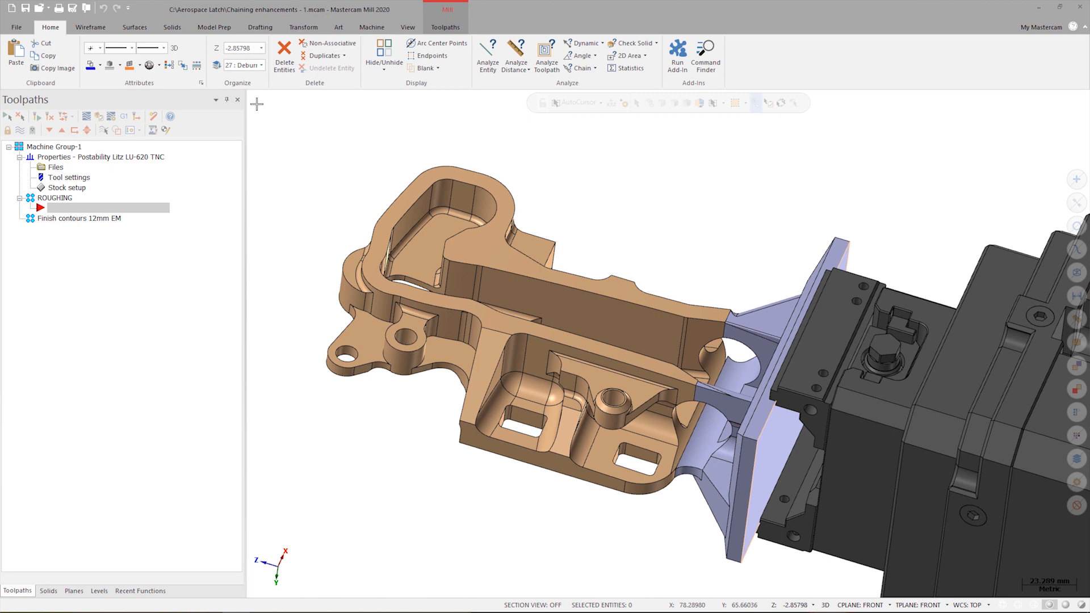
Start a new Contour toolpath from the 2D group, opening Solid Chaining
{"action": "left_click", "coordinate": [445, 27]}
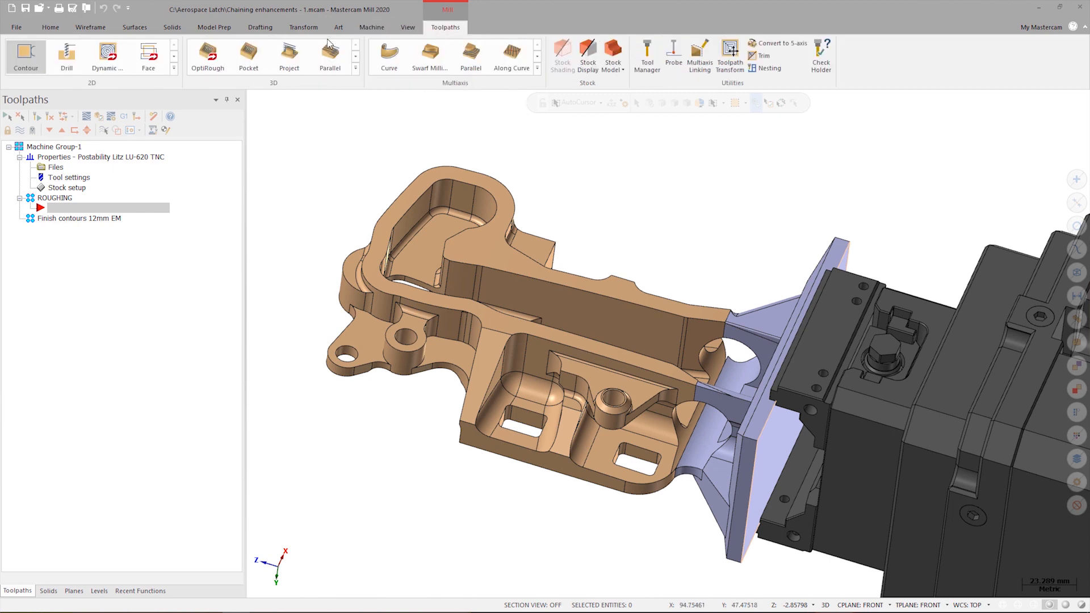
{"action": "left_click", "coordinate": [26, 56]}
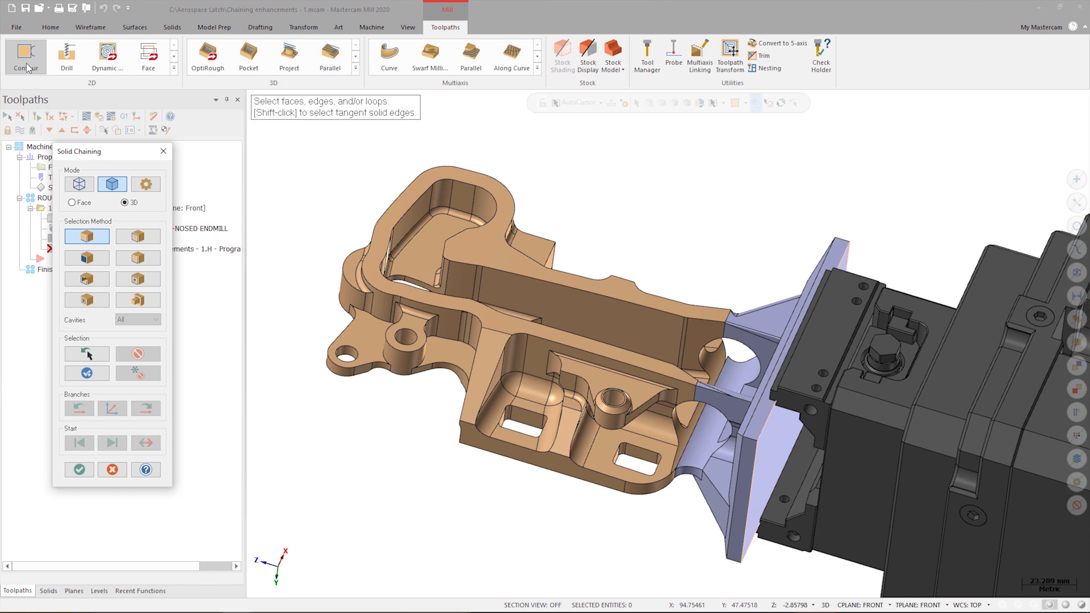
Pick the wall loop with the Partial Loop method and confirm its reference face
{"action": "left_click", "coordinate": [137, 257]}
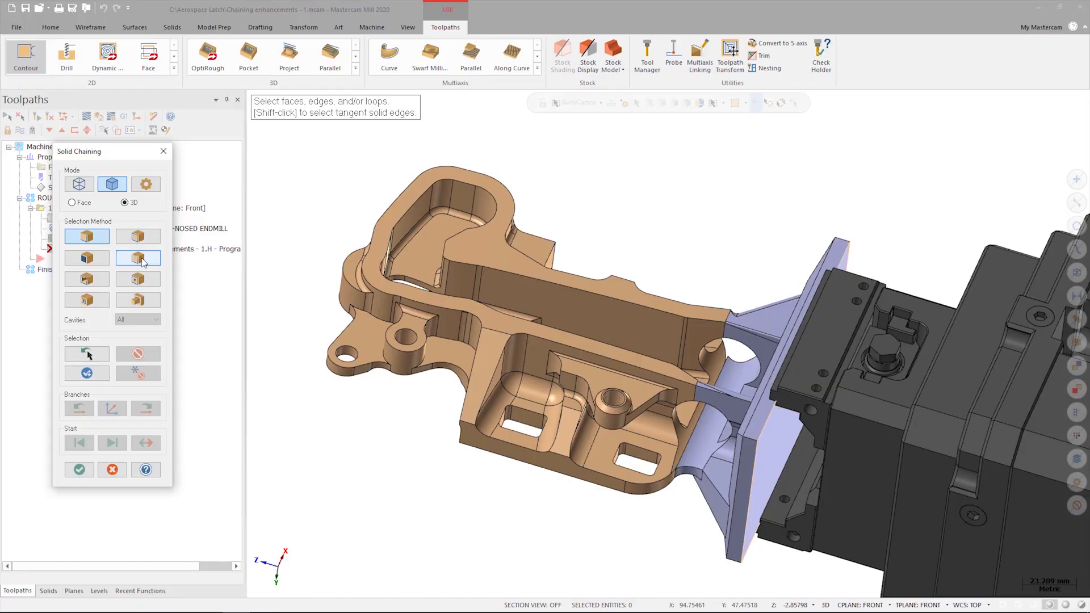
{"action": "mouse_move", "coordinate": [138, 257]}
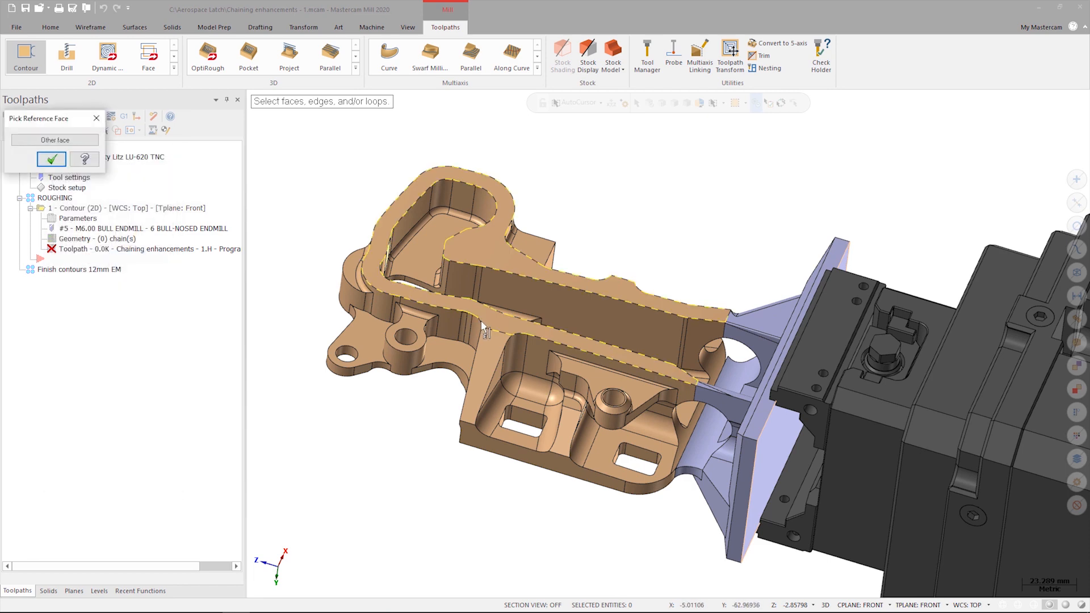
{"action": "mouse_move", "coordinate": [69, 172]}
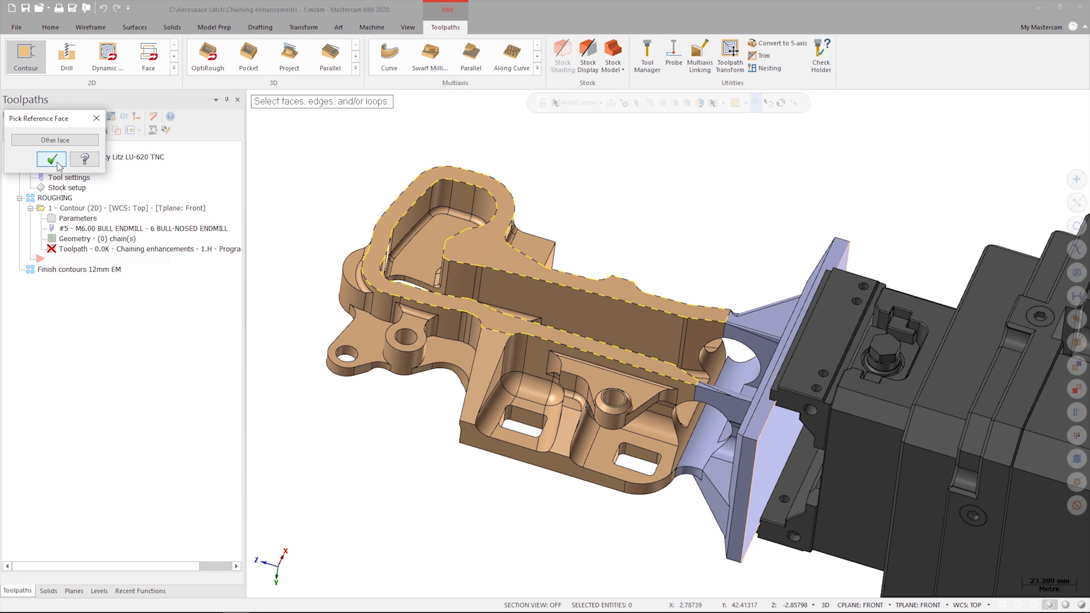
{"action": "left_click", "coordinate": [50, 158]}
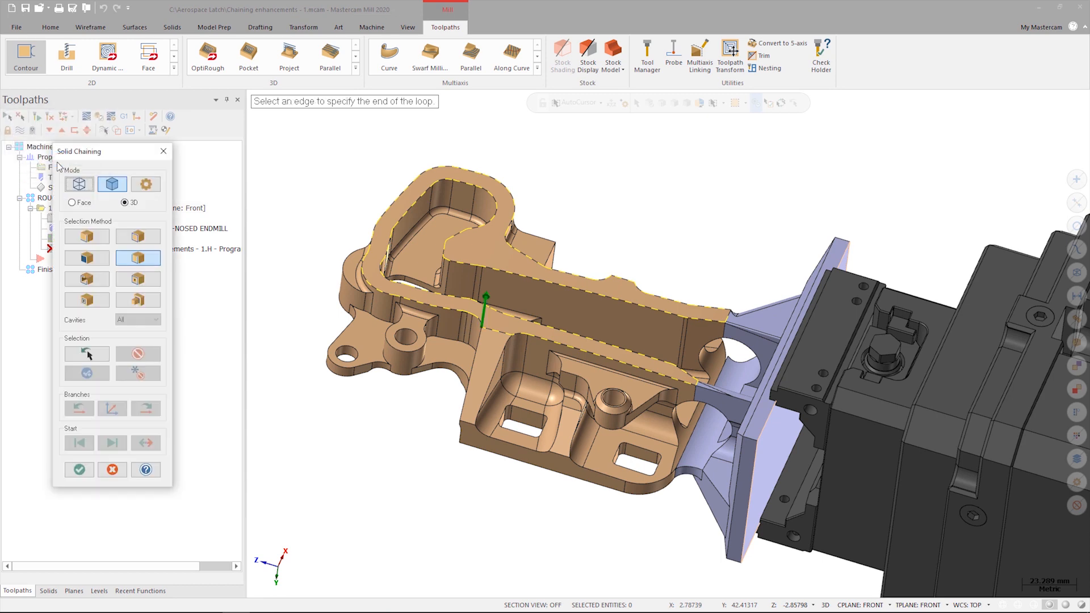
{"action": "mouse_move", "coordinate": [290, 260]}
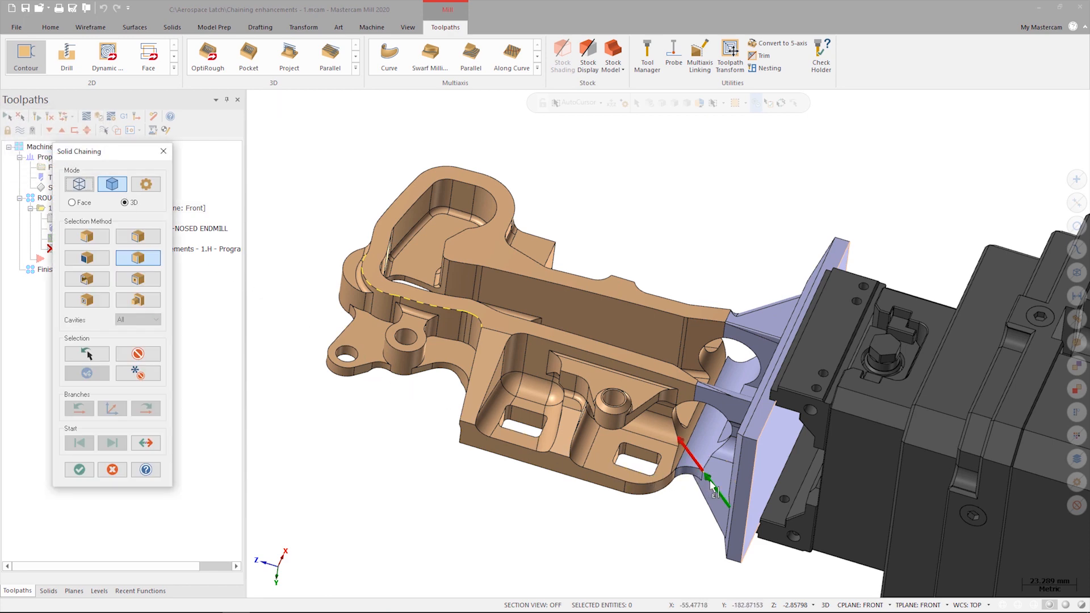
{"action": "mouse_move", "coordinate": [224, 460]}
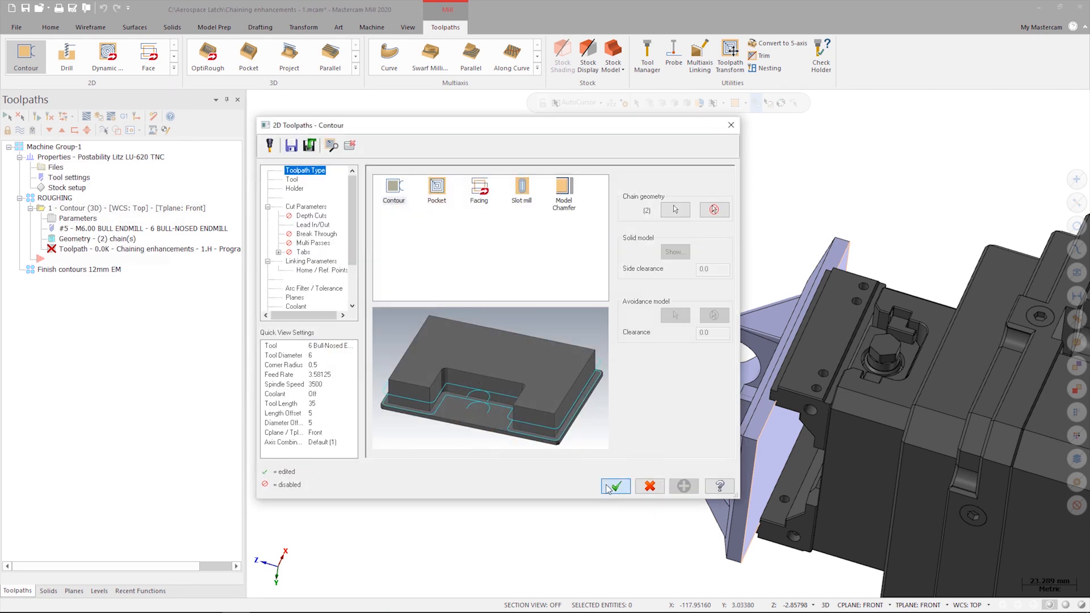
Accept the contour parameters to generate the toolpath along the two solid chains
{"action": "left_click", "coordinate": [614, 485]}
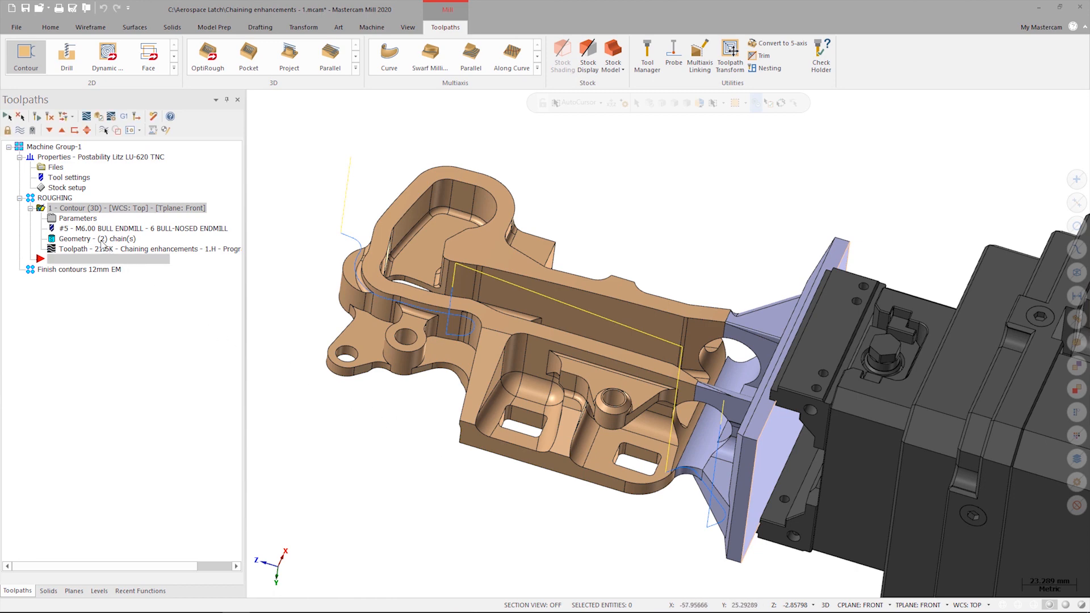
Reopen the contour's chain geometry and add another chain to Solid Chain 1 and 2
{"action": "double_click", "coordinate": [81, 238]}
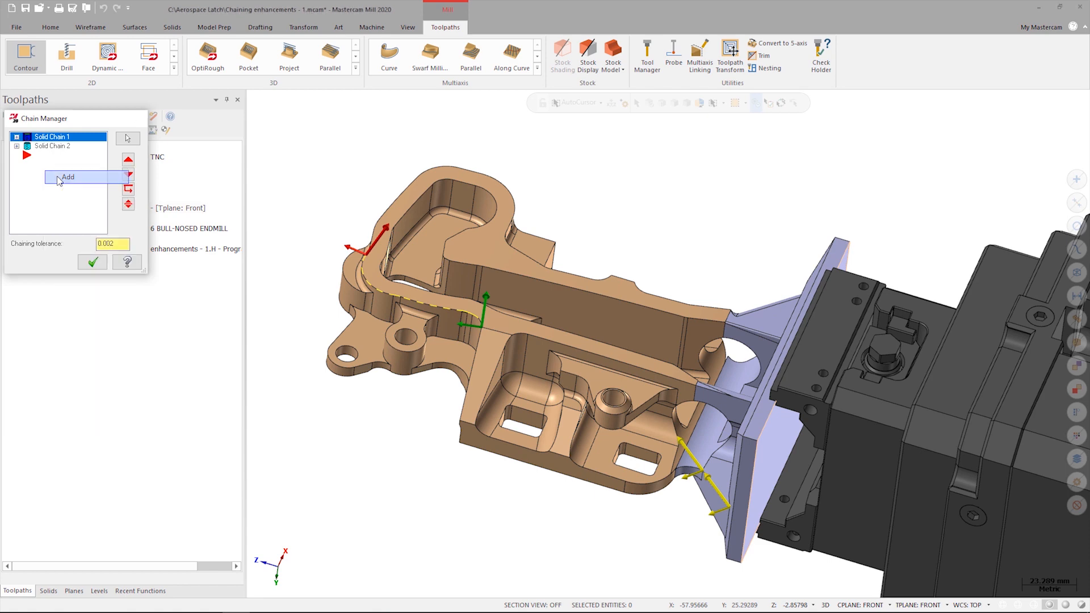
{"action": "left_click", "coordinate": [68, 177]}
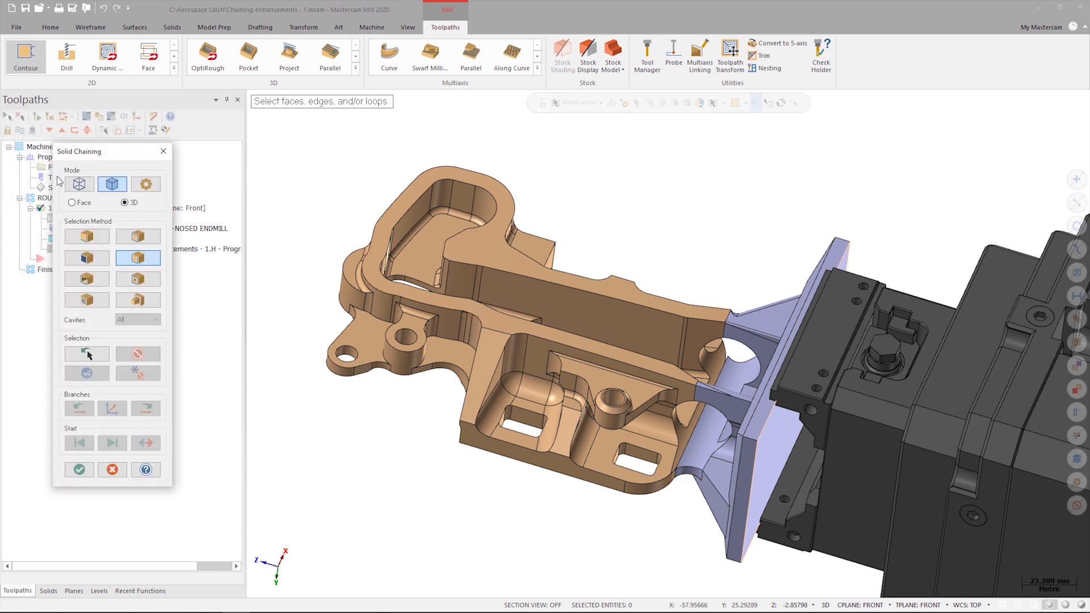
{"action": "mouse_move", "coordinate": [112, 183]}
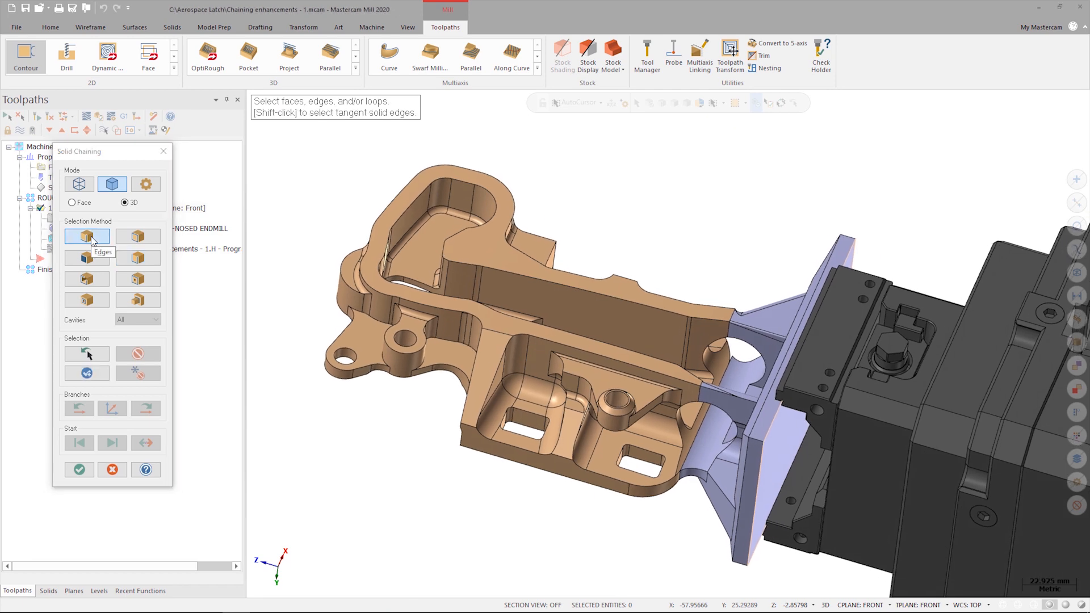
Chain the long wall's upper rim edge and step its branch toward the pocket
{"action": "scroll", "scroll_direction": "up", "scroll_amount": 3}
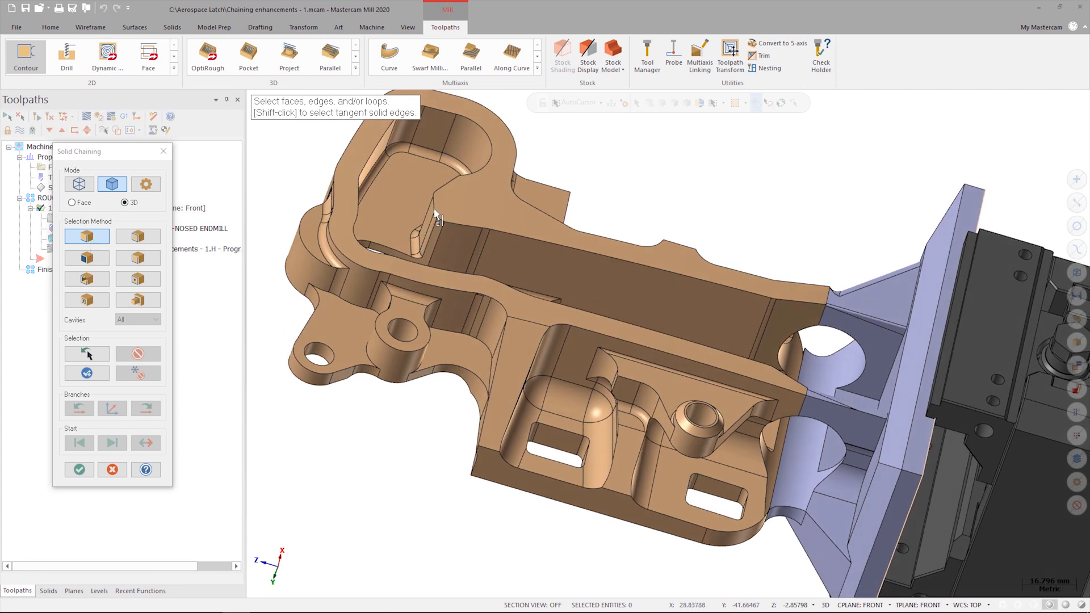
{"action": "left_click", "coordinate": [436, 218]}
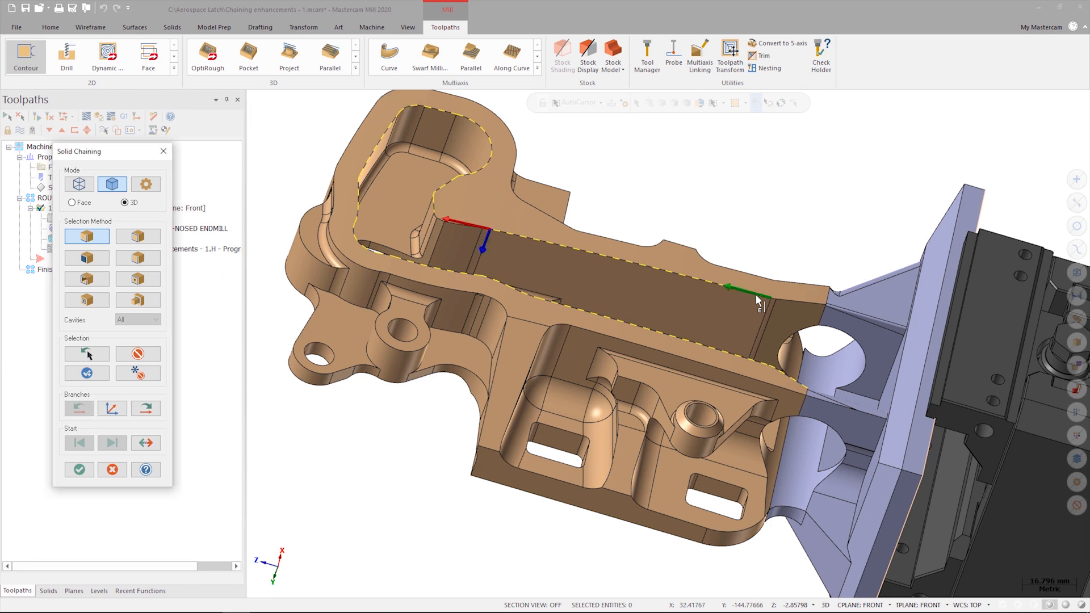
{"action": "left_click", "coordinate": [145, 408]}
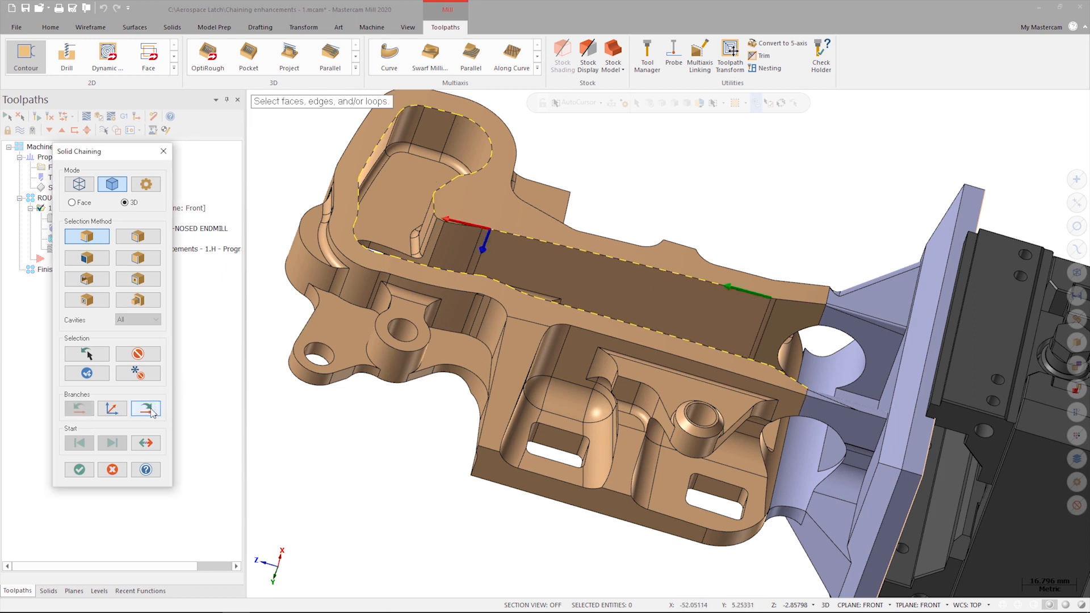
{"action": "left_click", "coordinate": [146, 408]}
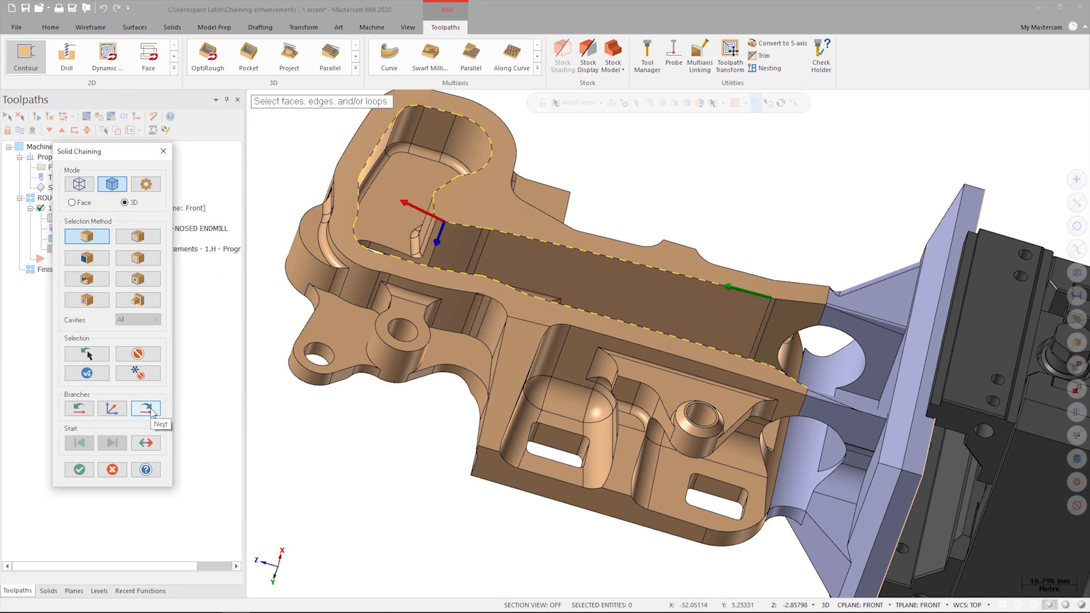